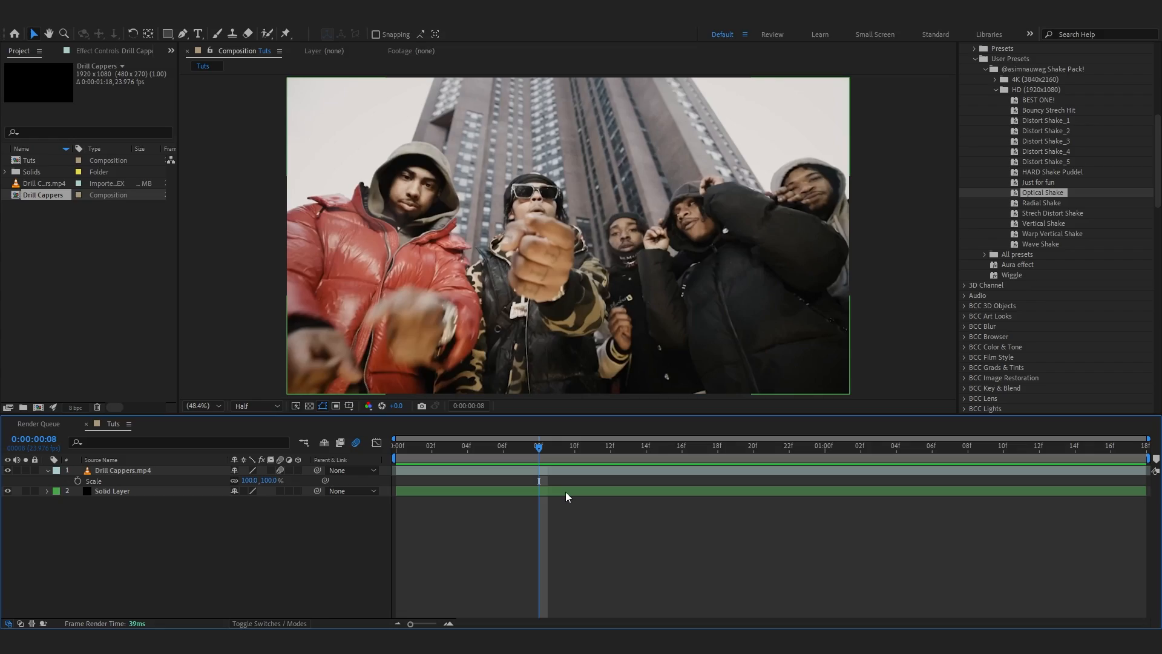
Duplicate the crew video, trim the copy to frame 10 and mask the red-jacket man
left_click(395, 445)
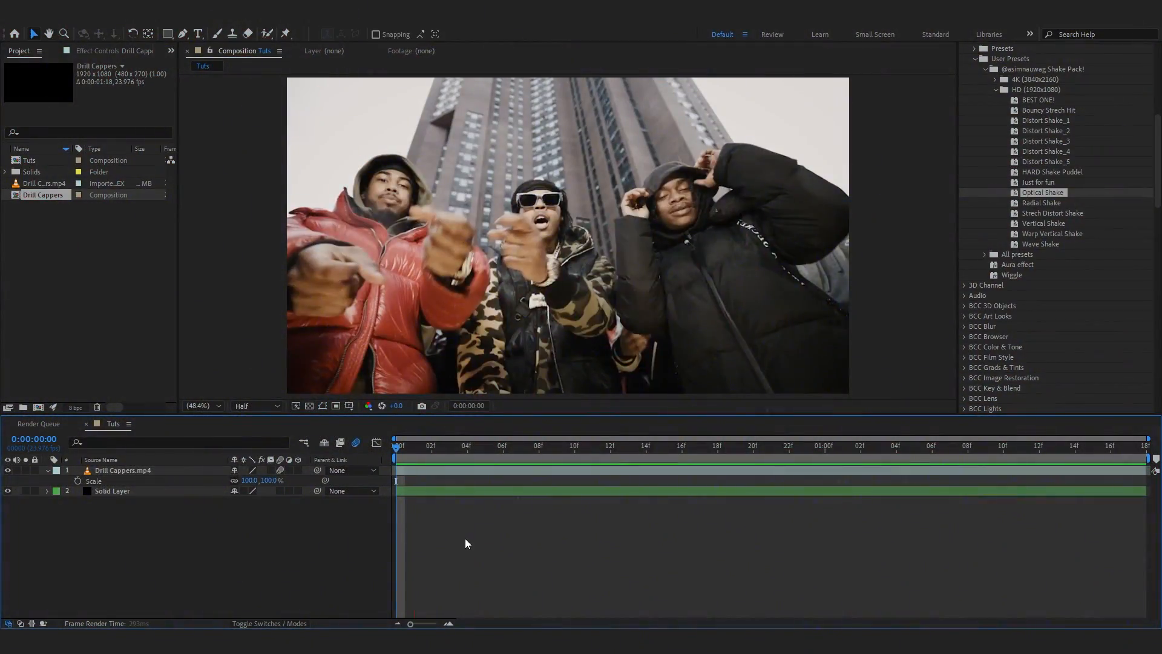
left_click(488, 445)
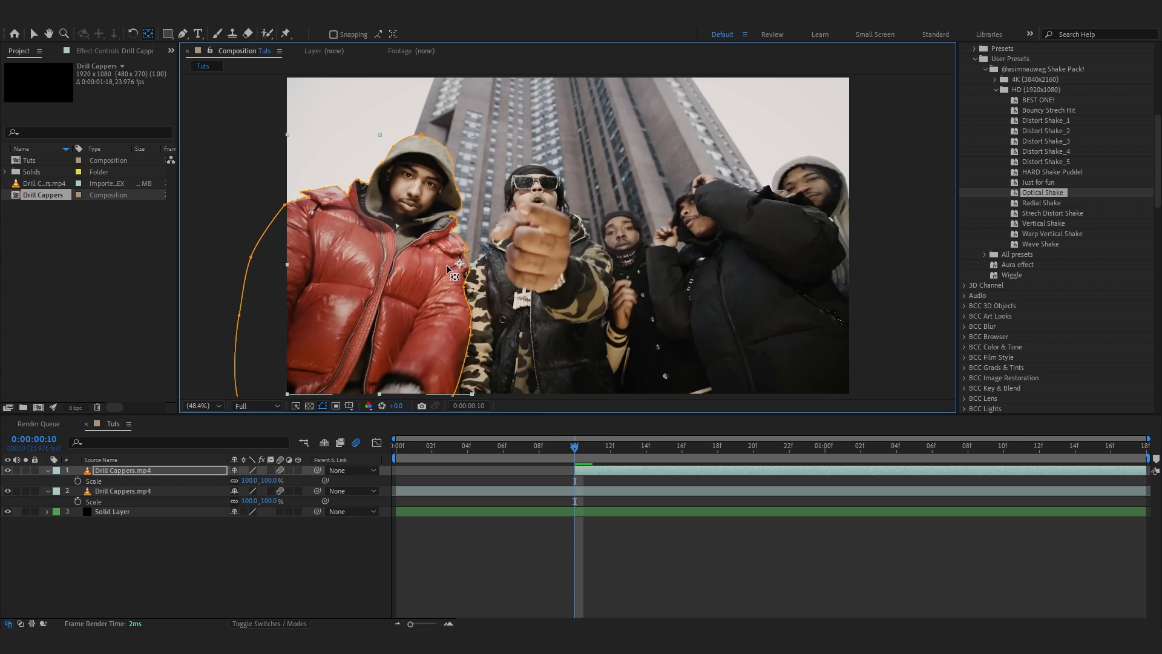
left_click(199, 405)
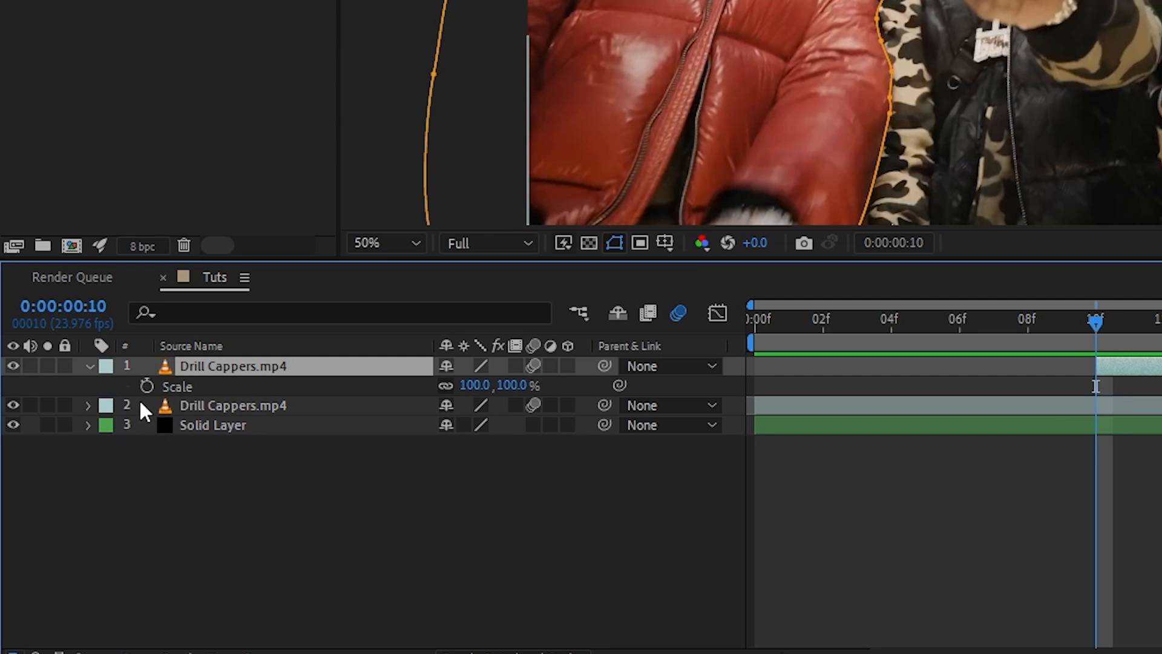
left_click(146, 385)
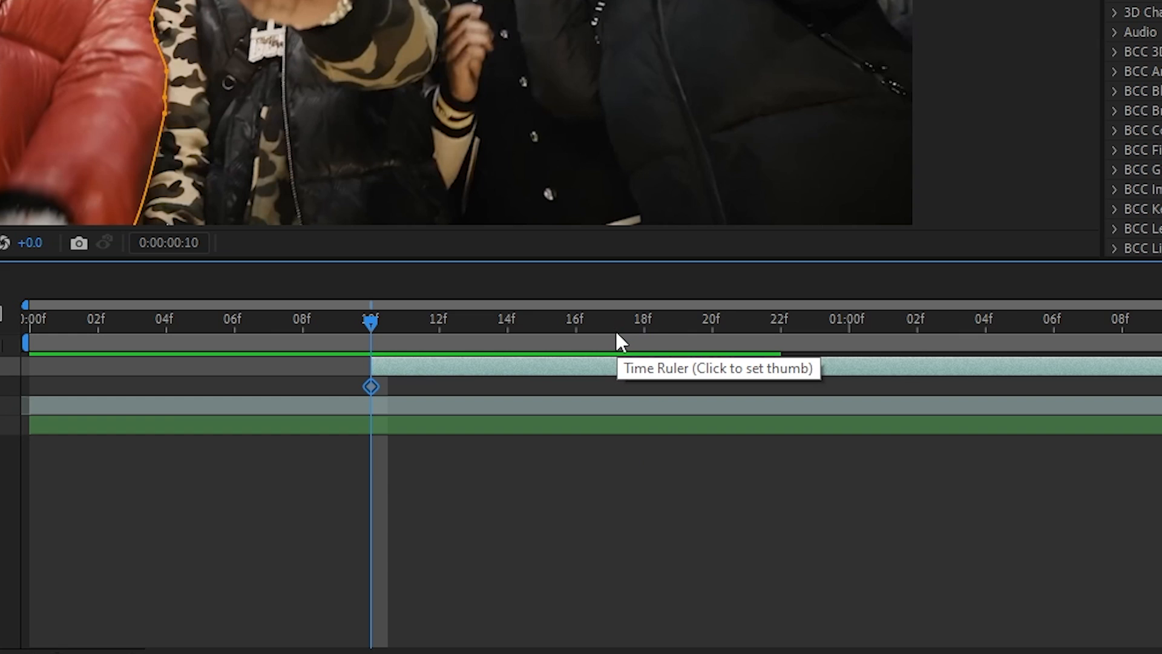
mouse_move(786, 347)
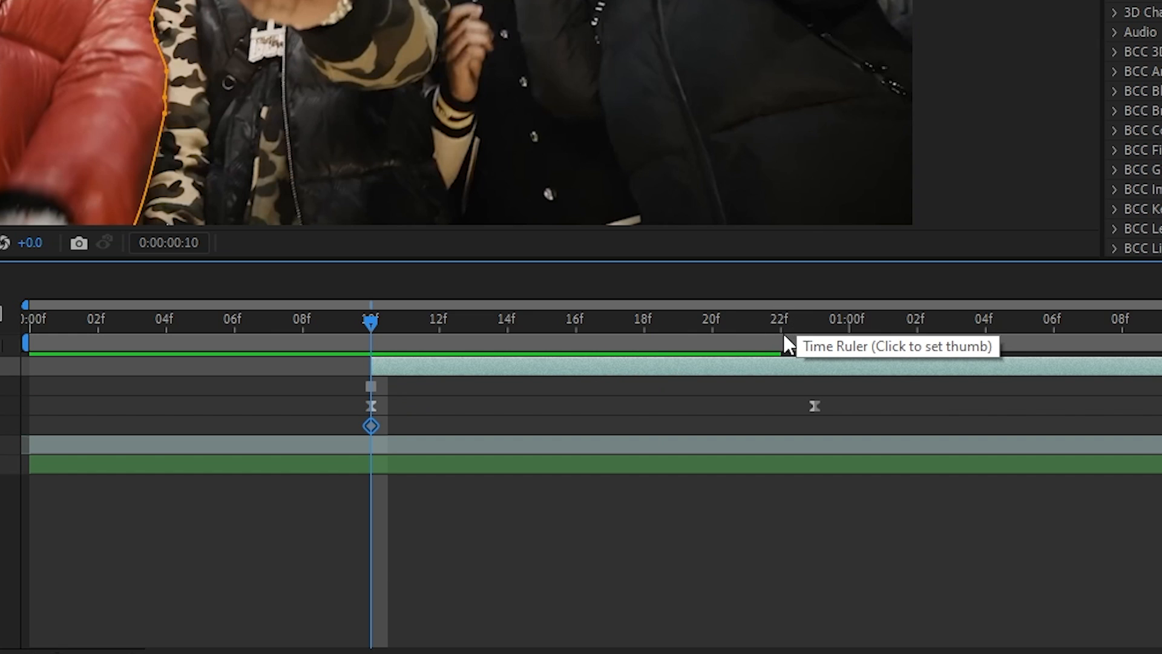
Move to about frame 22 to place the end Scale keyframe of the pop-out
left_click(815, 319)
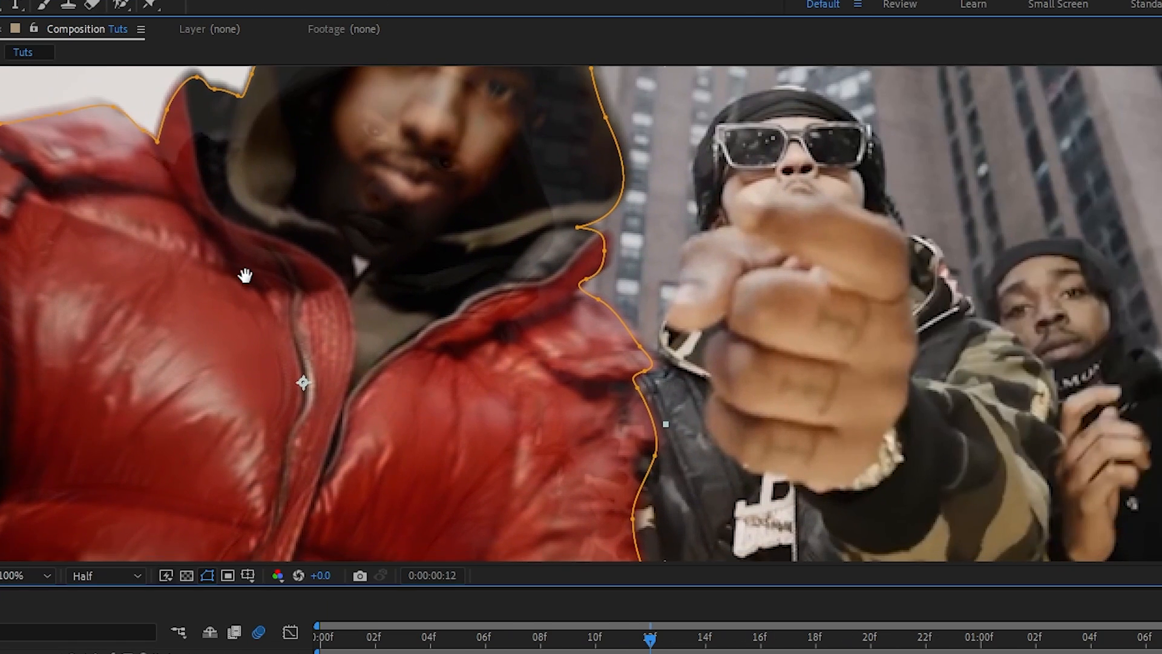
Add Hue/Saturation and Optical Glow, with the glow's Alpha Channel set to Generate (Unmult)
type("hu")
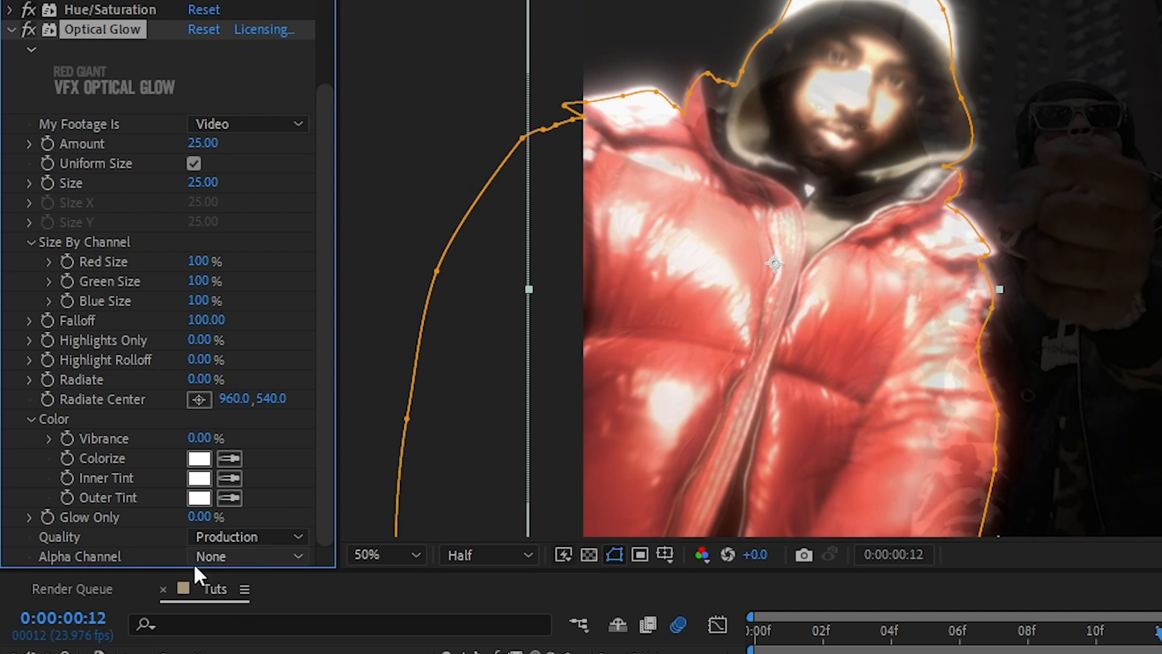
left_click(247, 556)
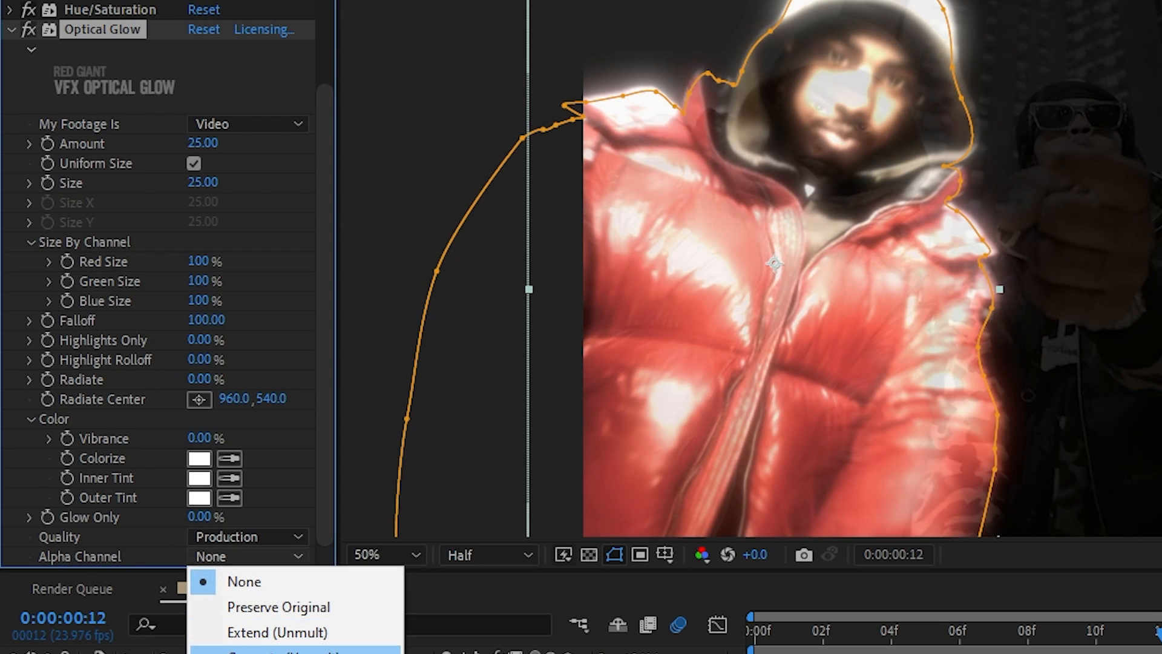
left_click(297, 653)
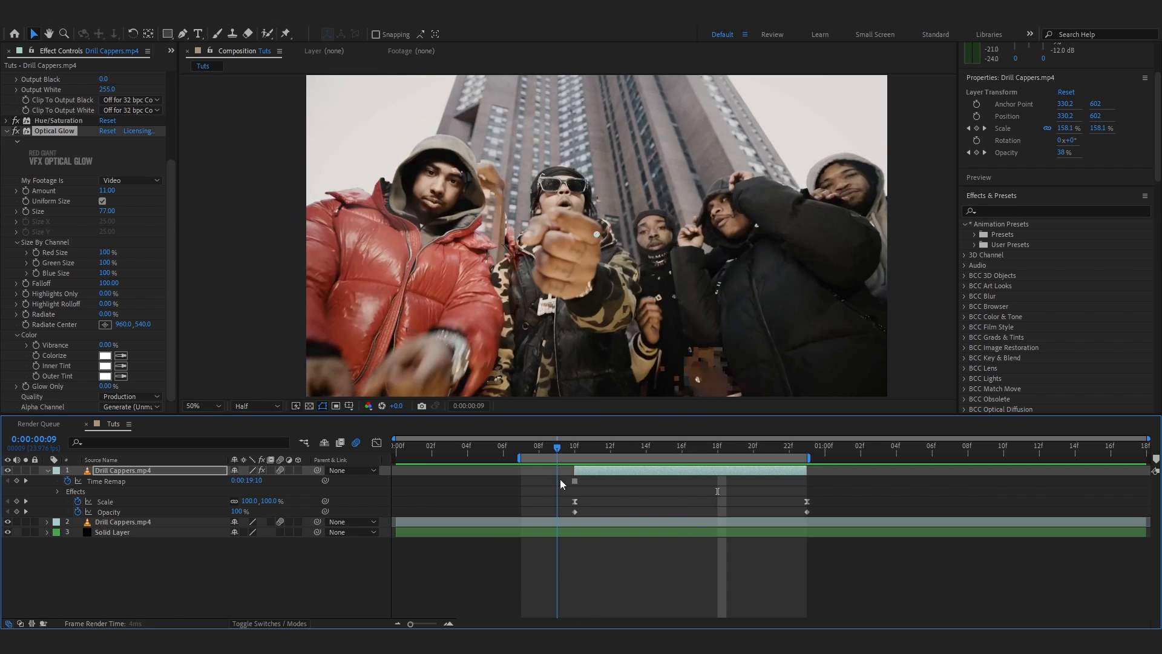
Add Adjustment Layer 2 above the videos and expand the User Presets
right_click(561, 483)
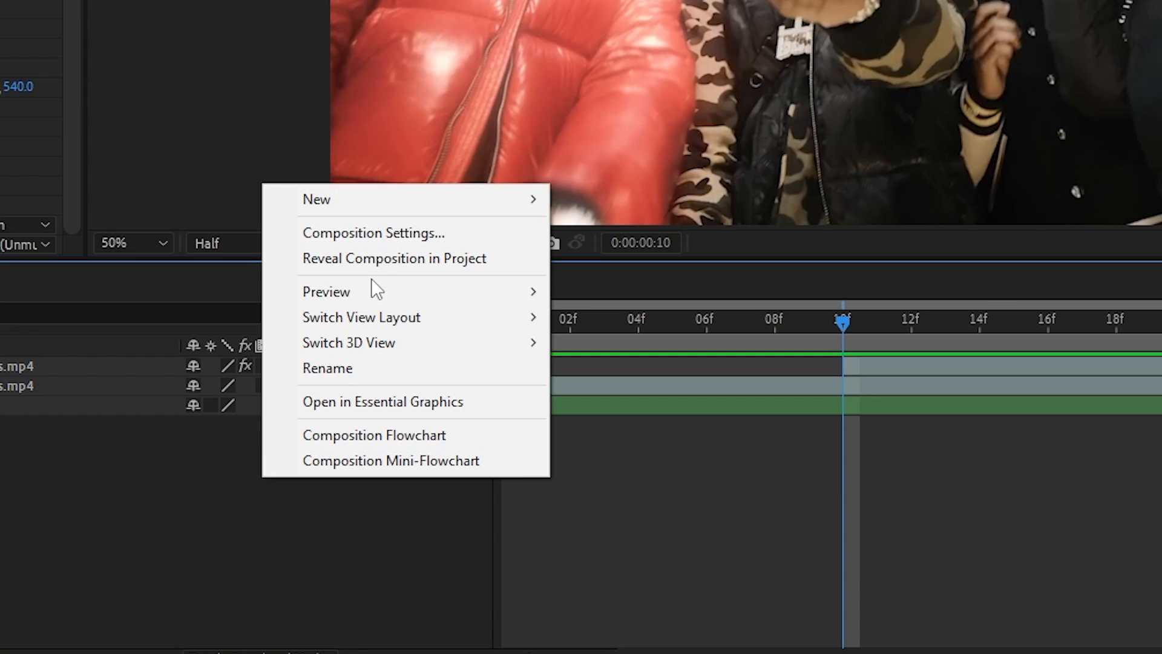
left_click(316, 199)
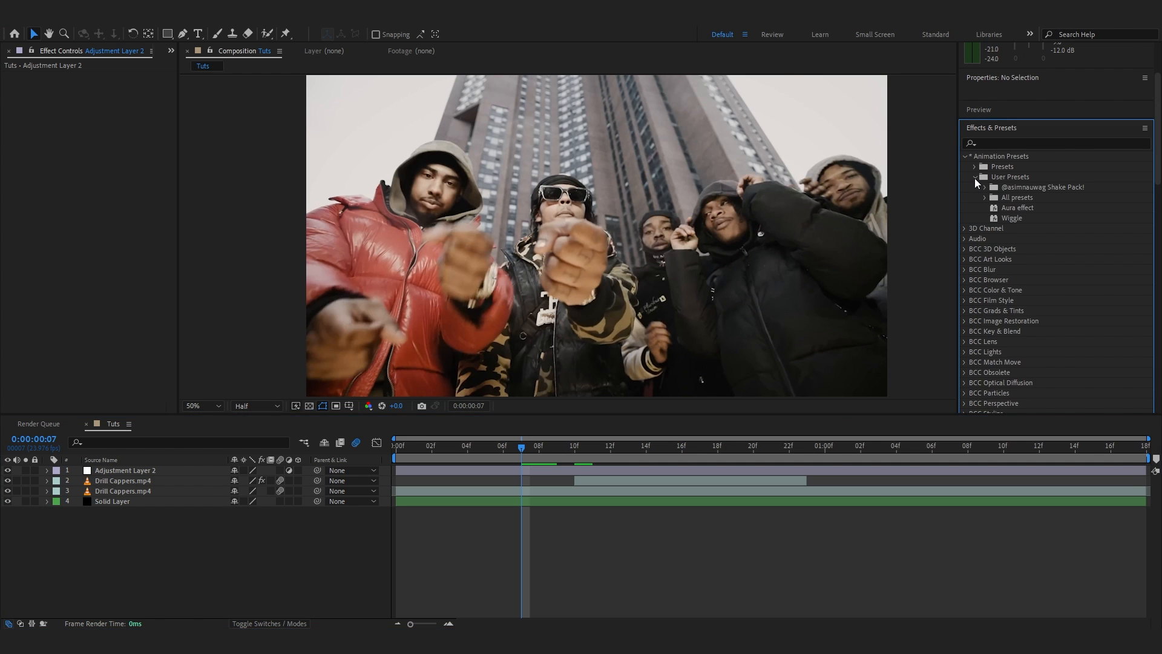
left_click(985, 186)
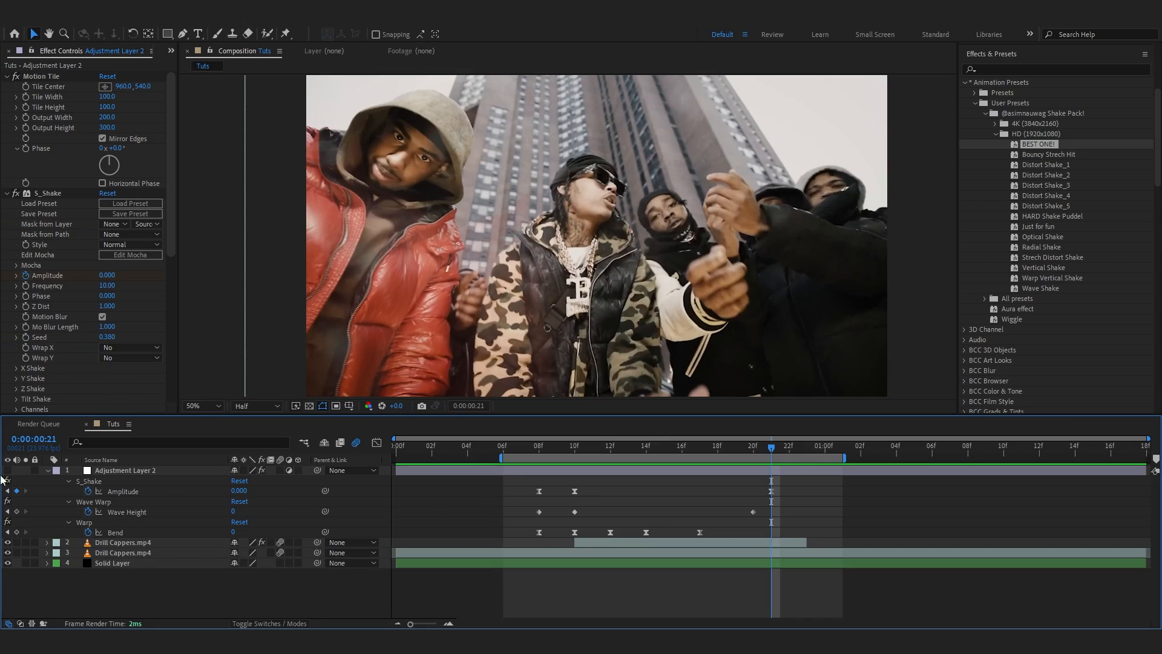
Adjust the S_Shake Amplitude, Wave Height and Bend keyframes near the one-second mark
left_click(502, 447)
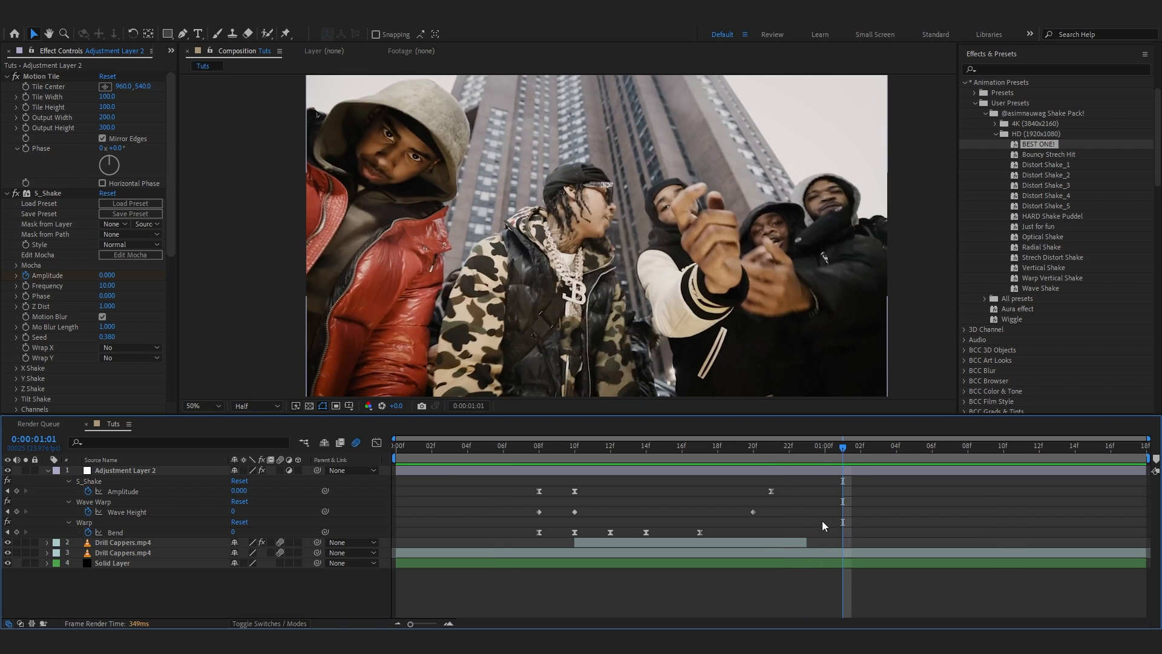
left_click(124, 542)
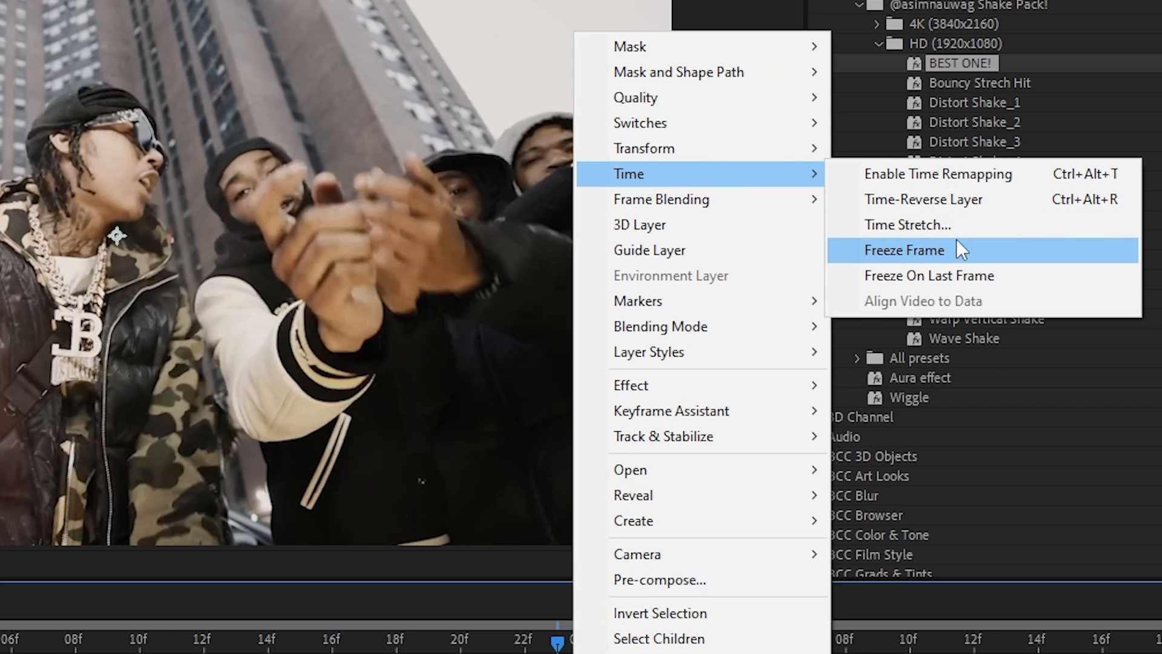
Freeze the new video copy at frame 23 and zoom in to check the frame
left_click(903, 249)
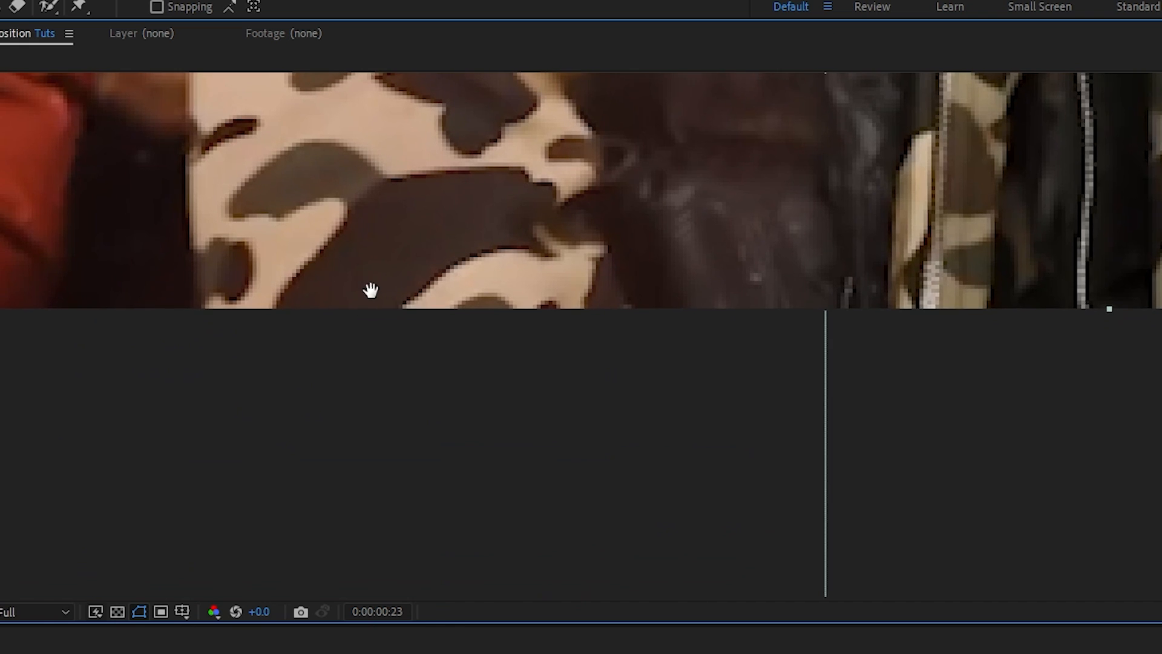
left_click(170, 7)
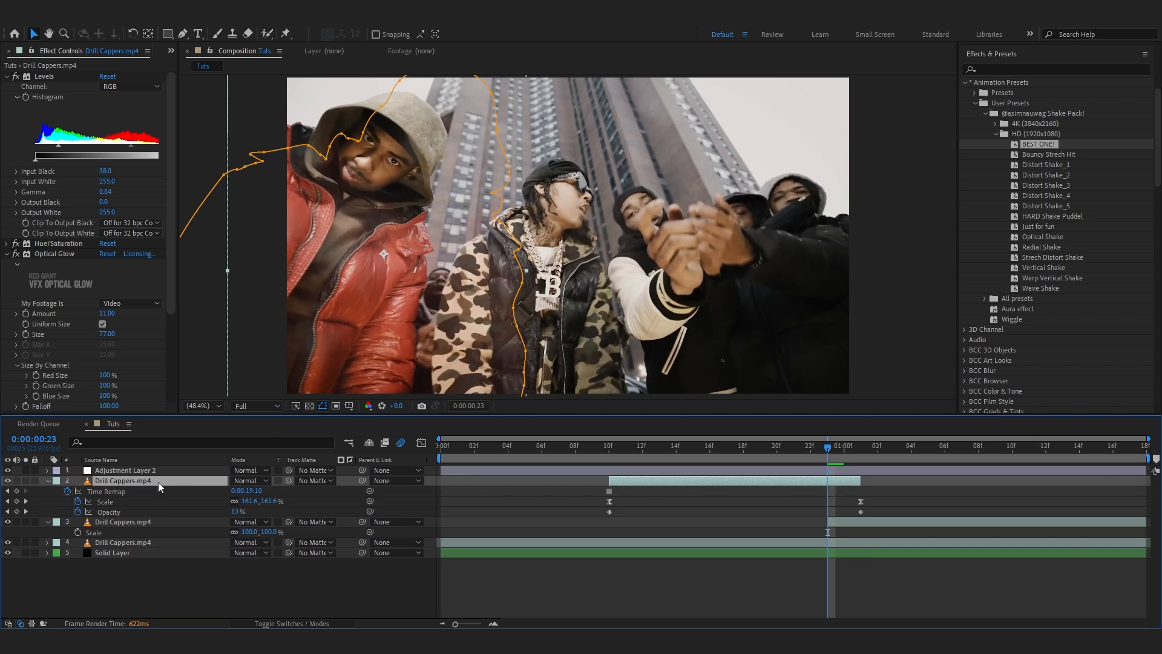
Copy the first pop-out's Scale and Opacity keyframes onto the second frozen copy
left_click(108, 511)
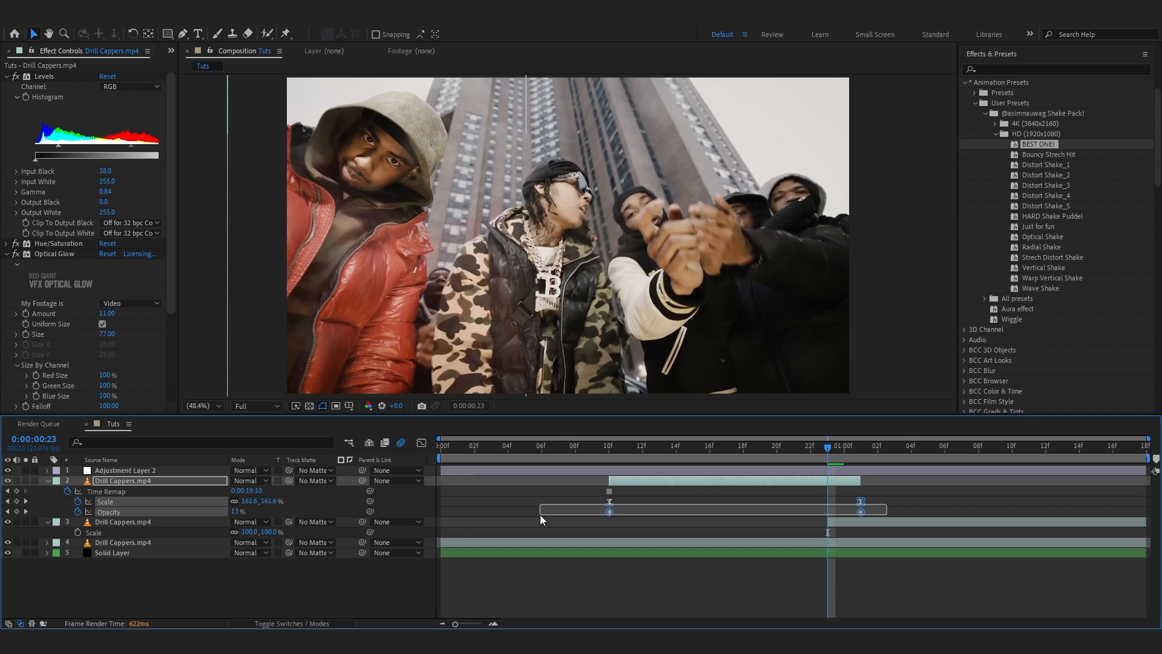
left_click(122, 520)
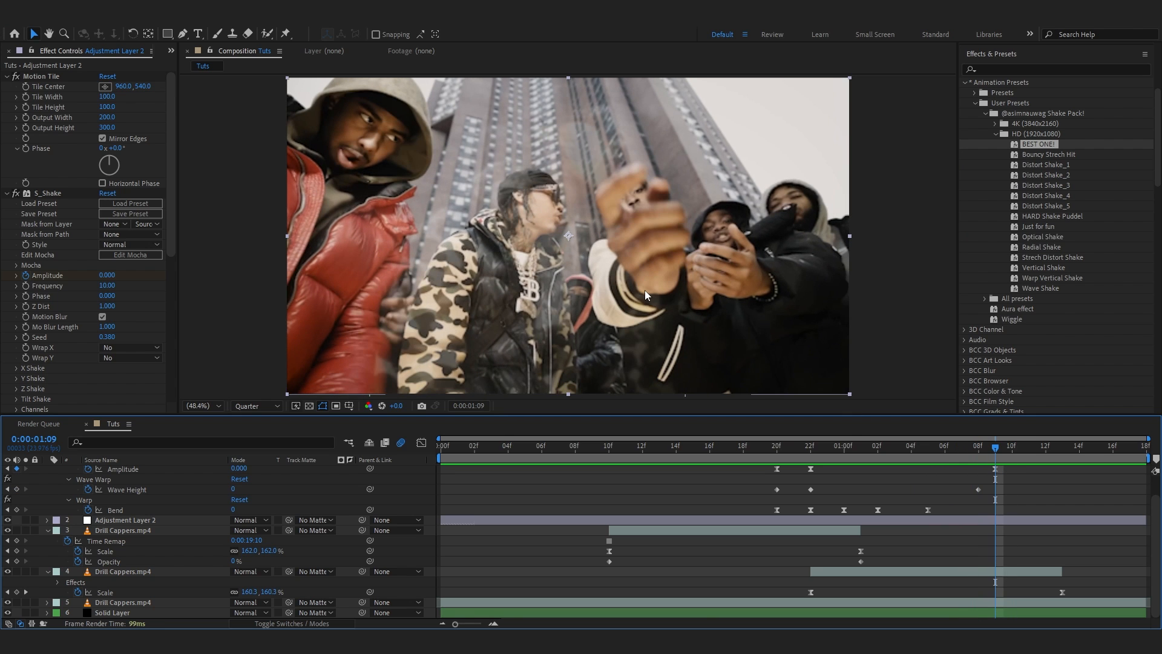
left_click(977, 445)
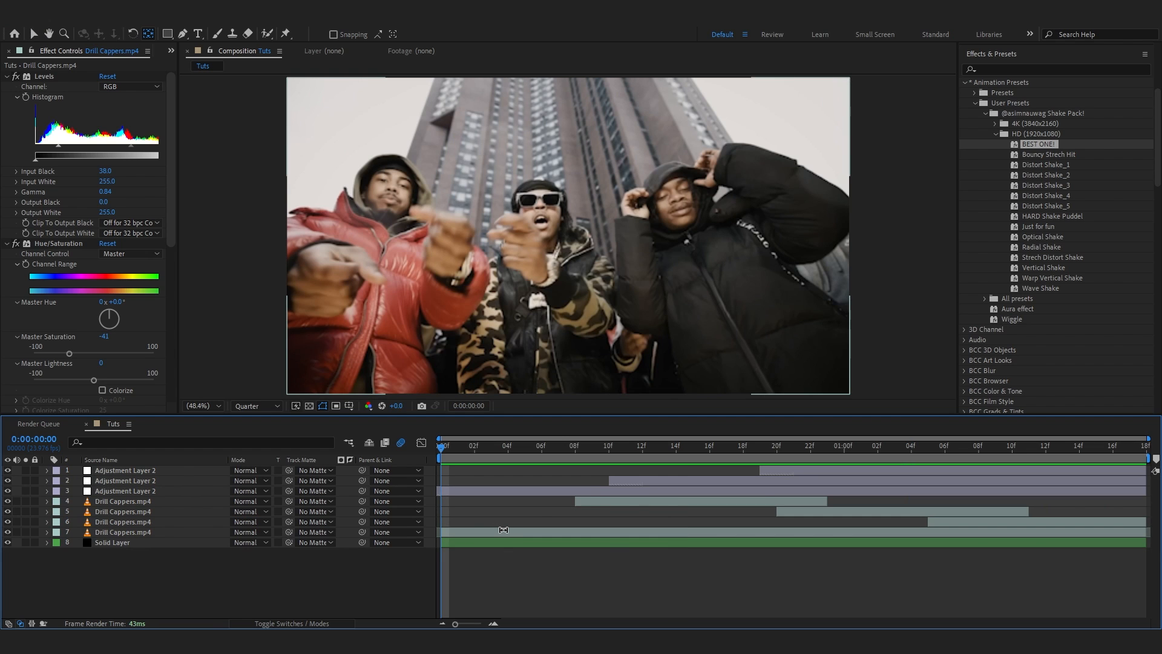
Apply Levels with Input Black 75 and Gamma 0.81 to the bottom video, then add Hue/Saturation
type("level")
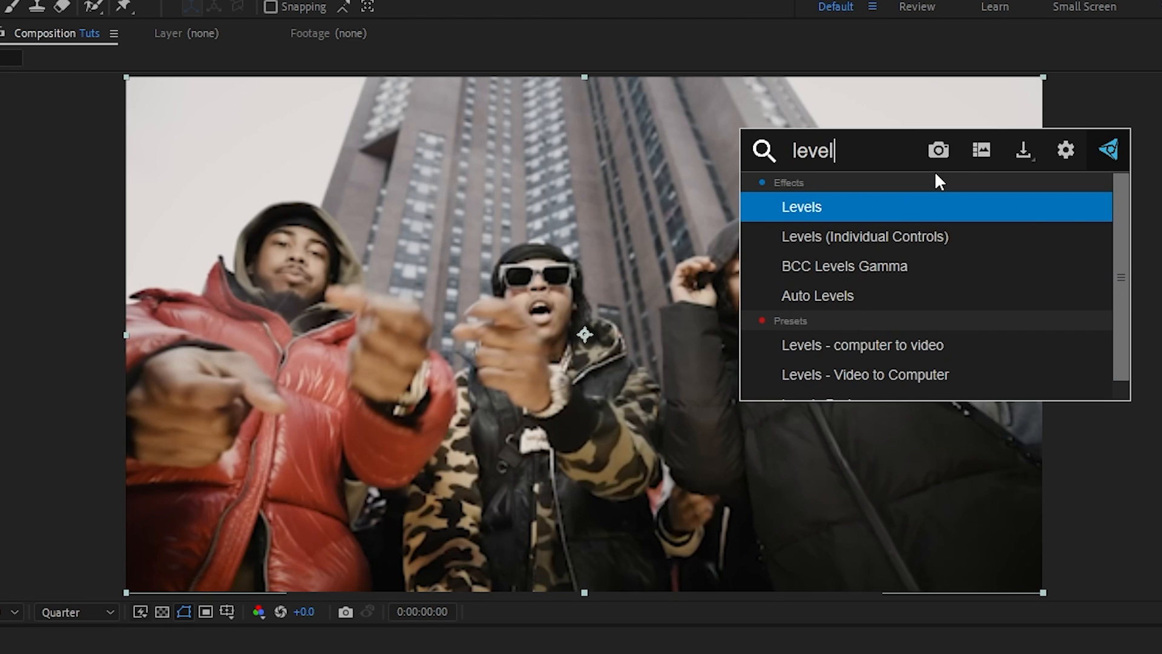
double_click(801, 207)
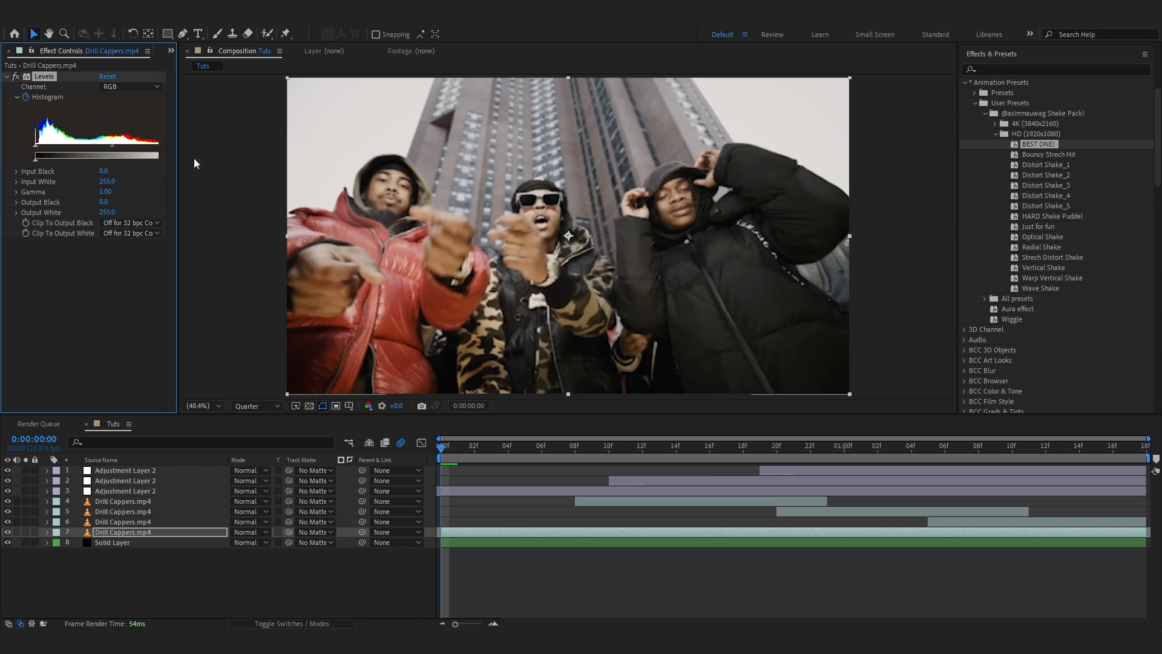
left_click(1078, 445)
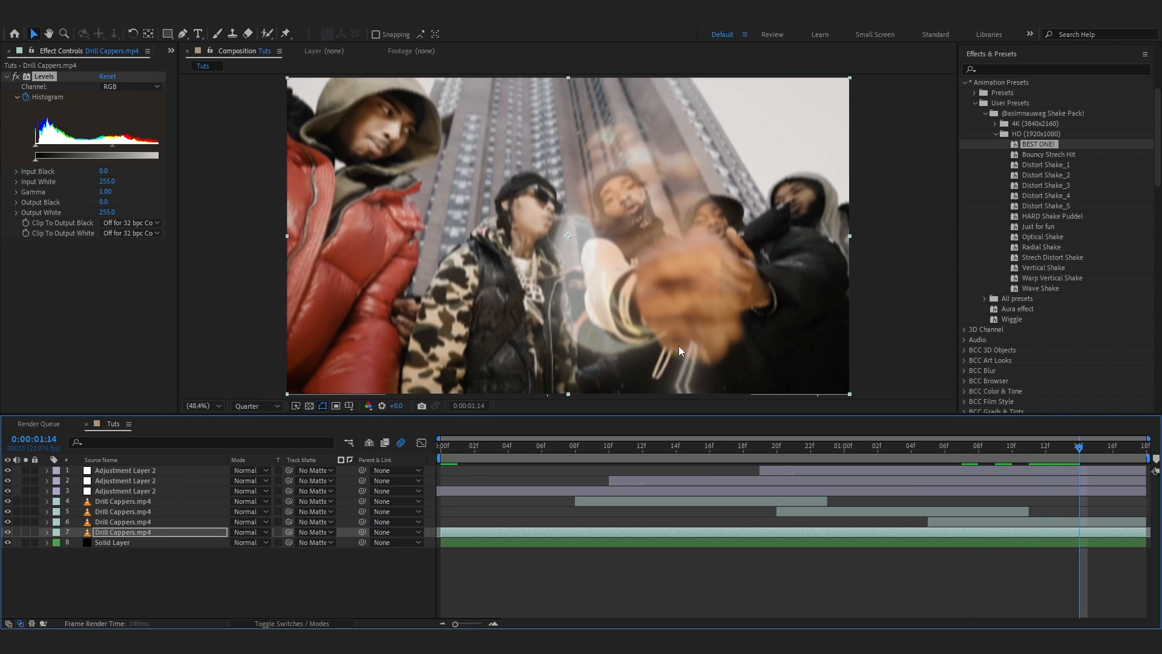
left_click_drag(48, 155, 81, 155)
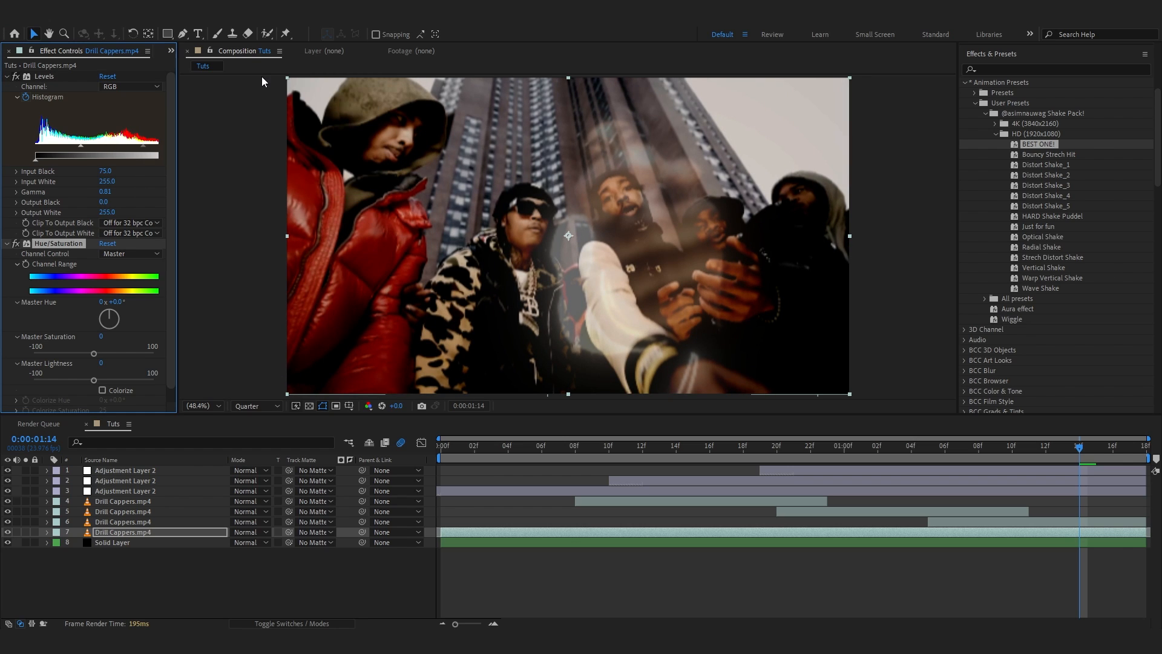
left_click(493, 445)
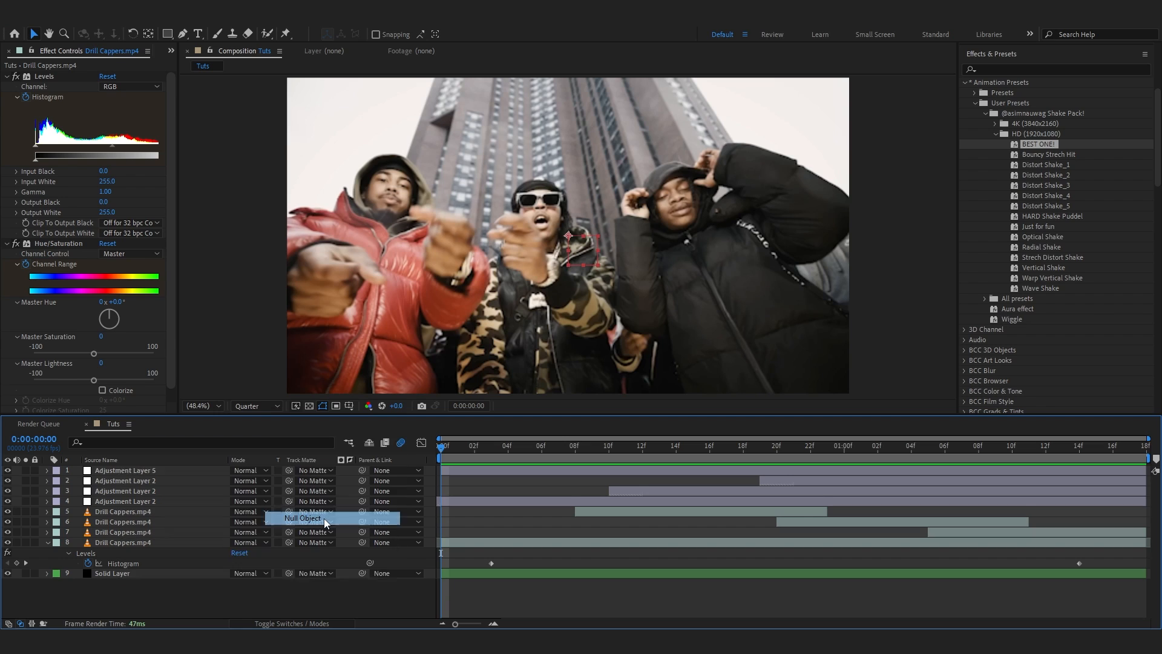
Add Null 2 parenting the video copies and ease its Scale from 213% to 100% in the Graph Editor
left_click(300, 516)
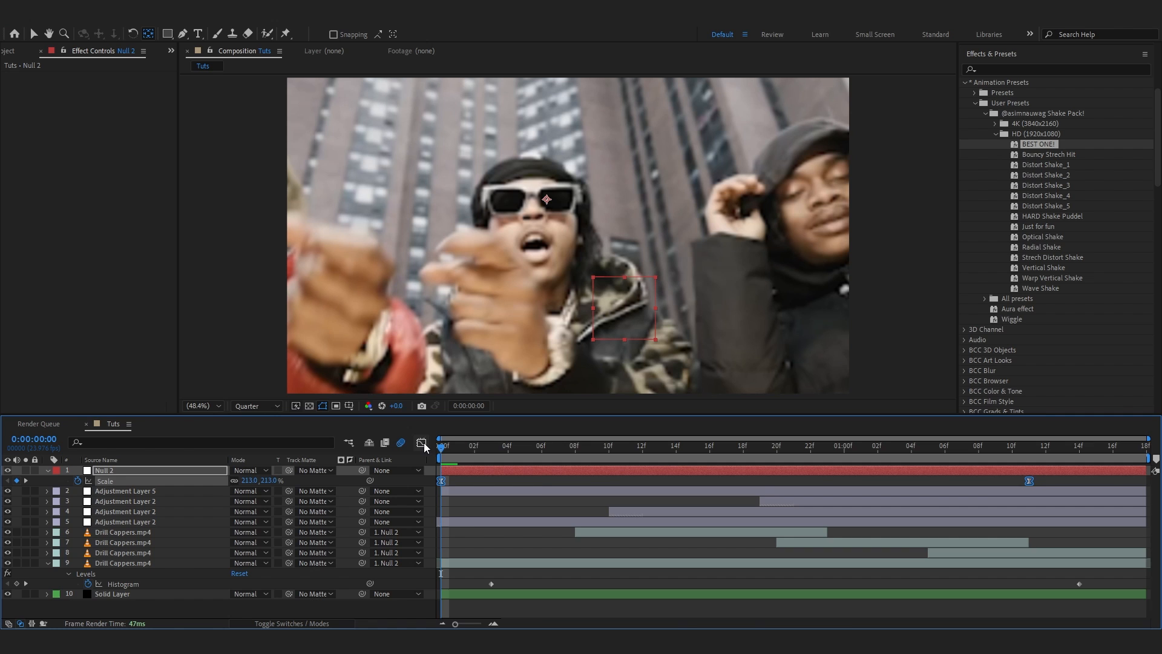
left_click(421, 443)
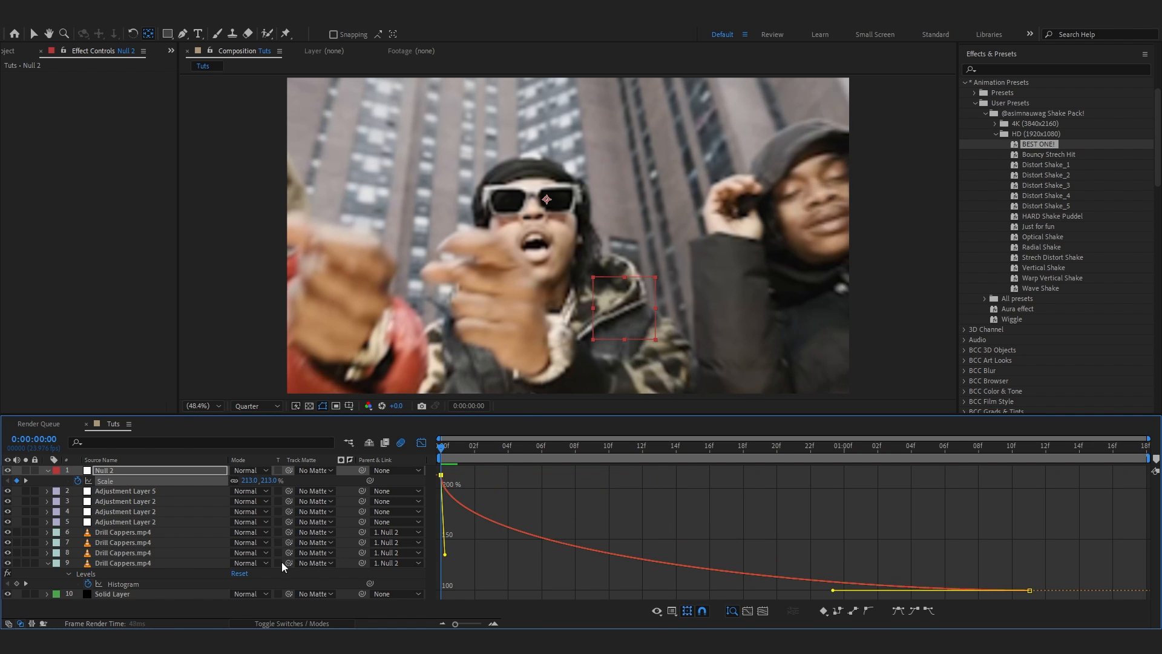